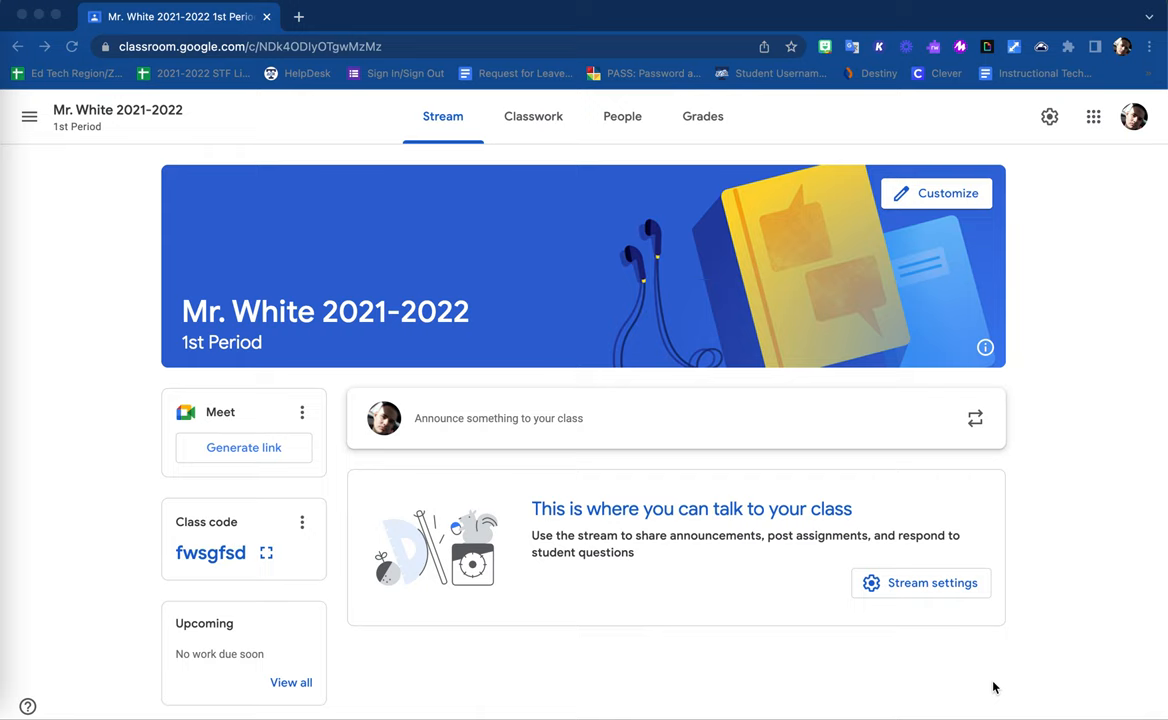
mouse_move(248, 140)
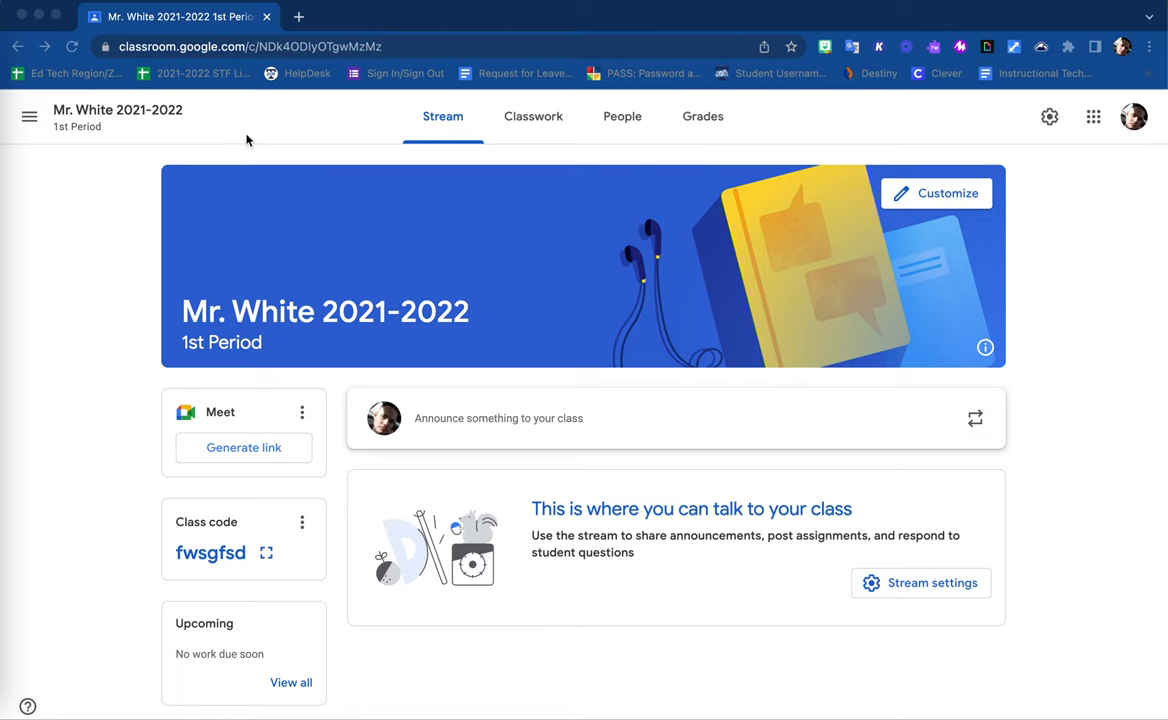
mouse_move(118, 388)
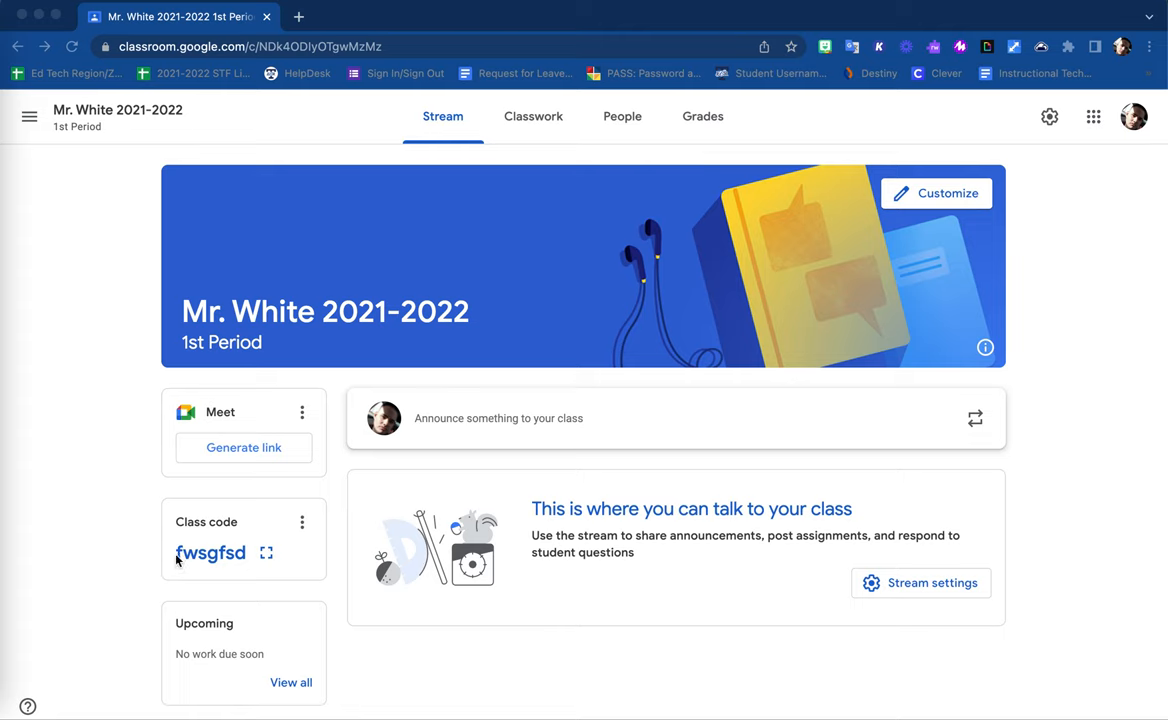
mouse_move(190, 560)
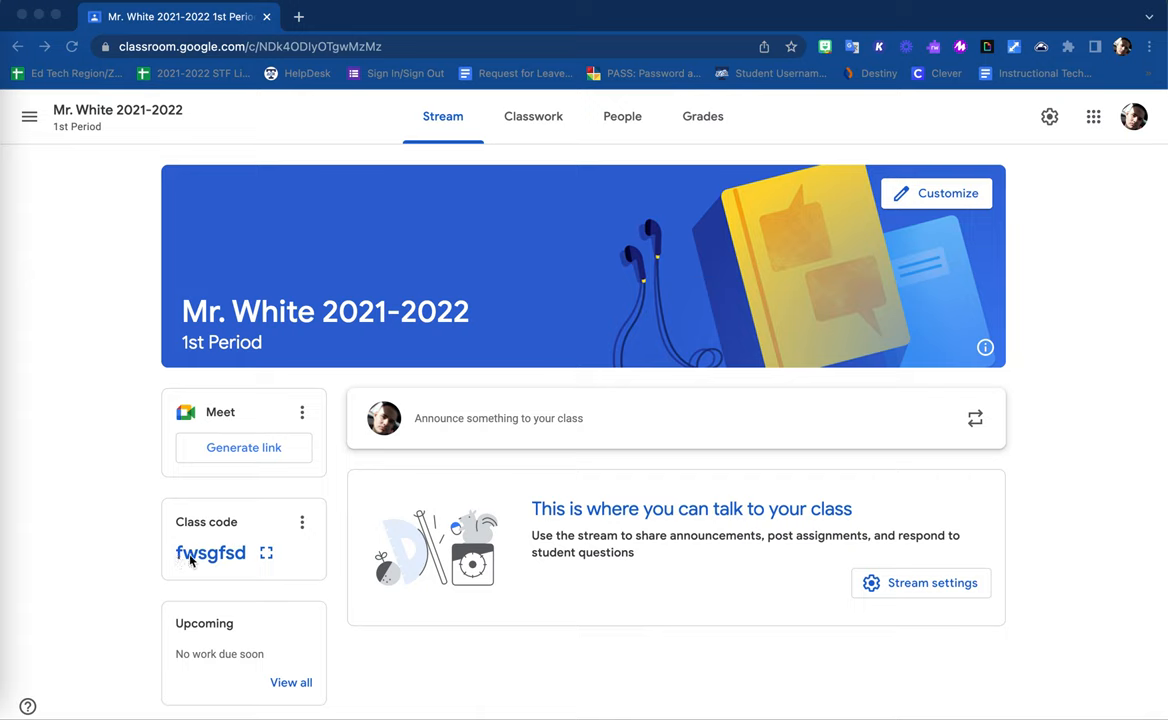
mouse_move(188, 556)
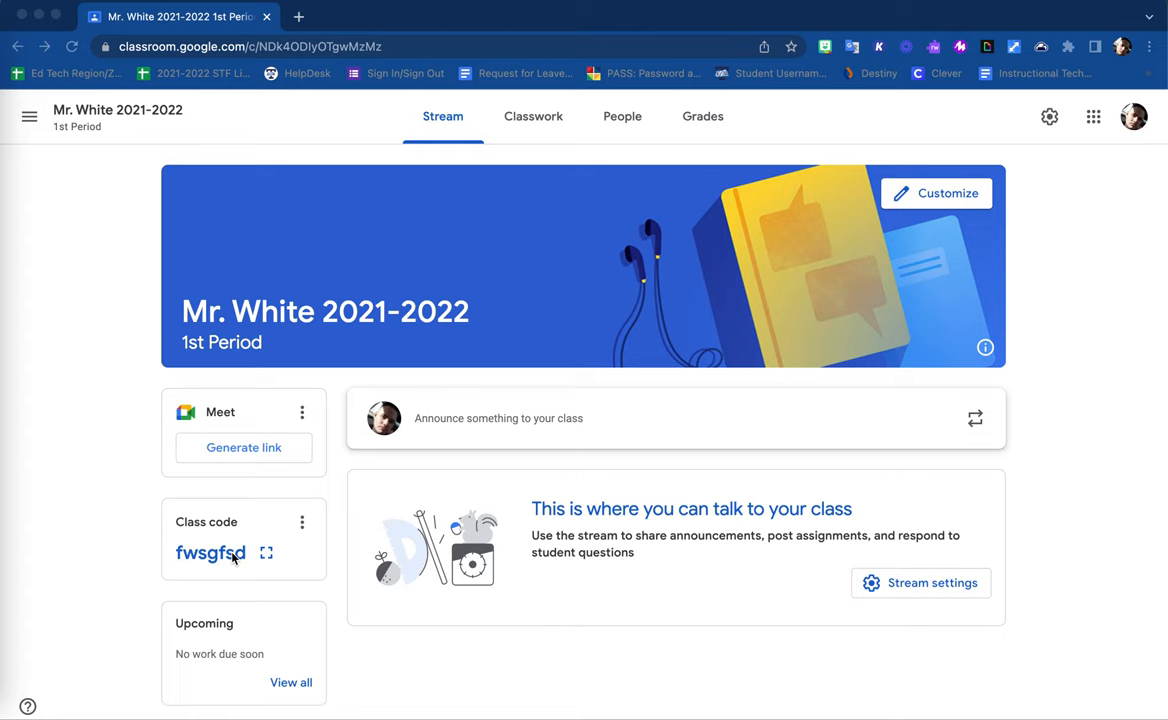
mouse_move(162, 370)
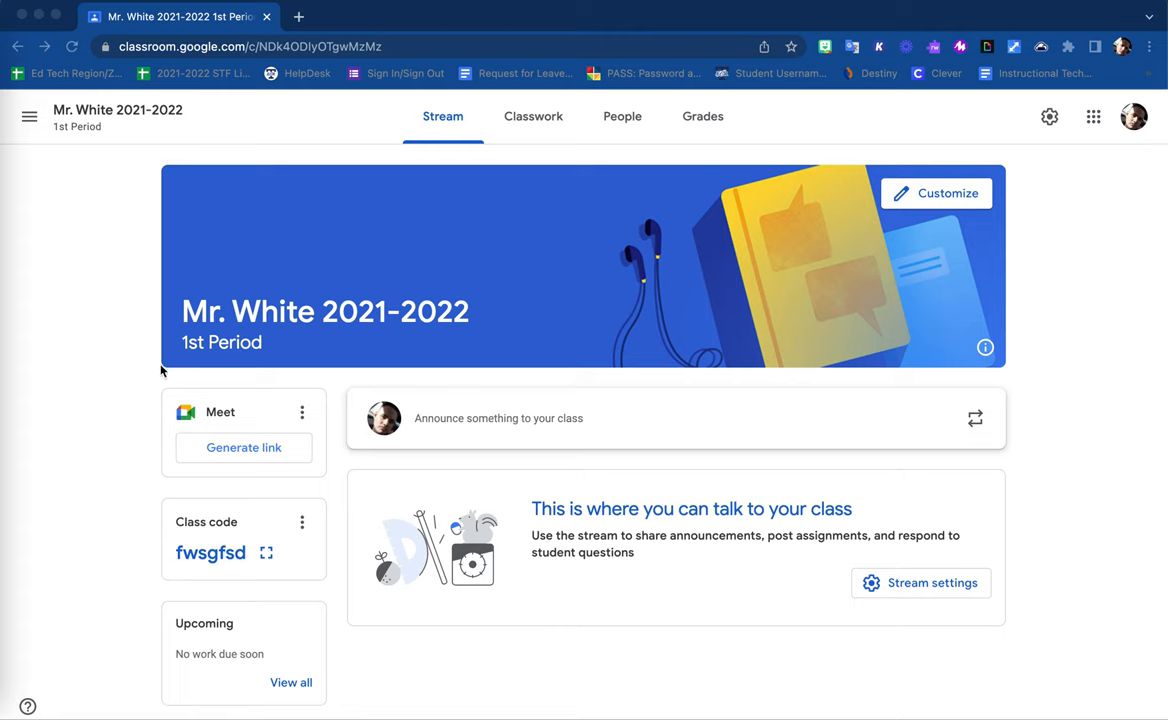
mouse_move(228, 528)
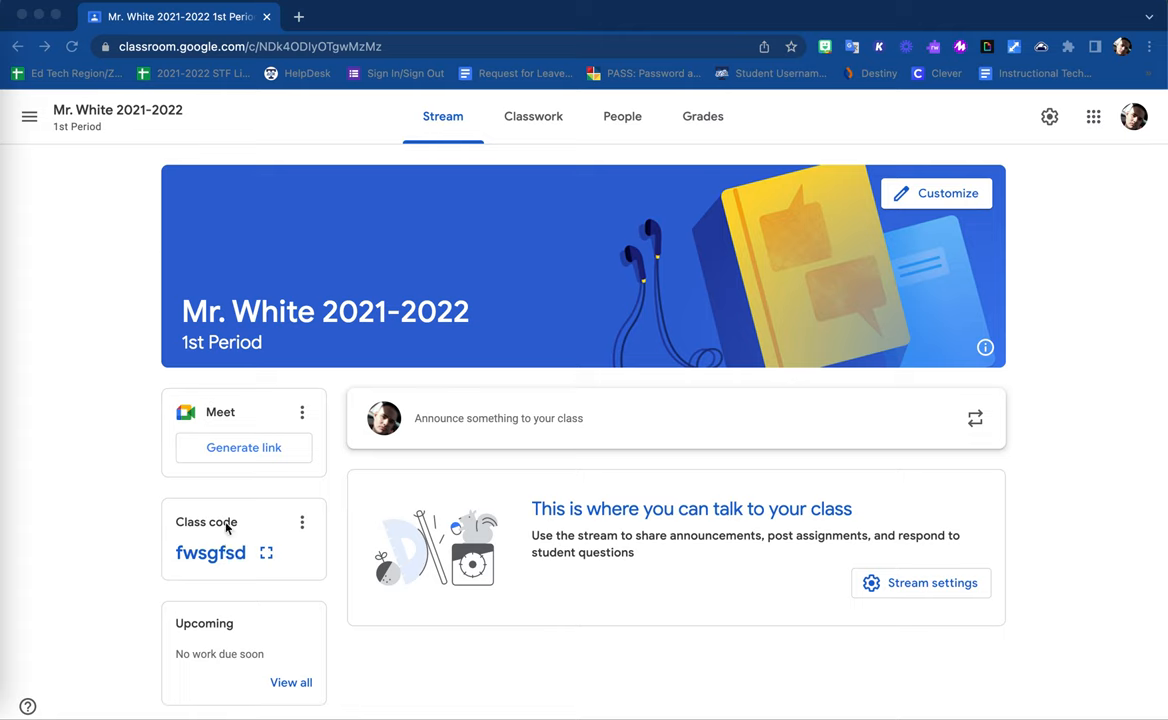
mouse_move(308, 218)
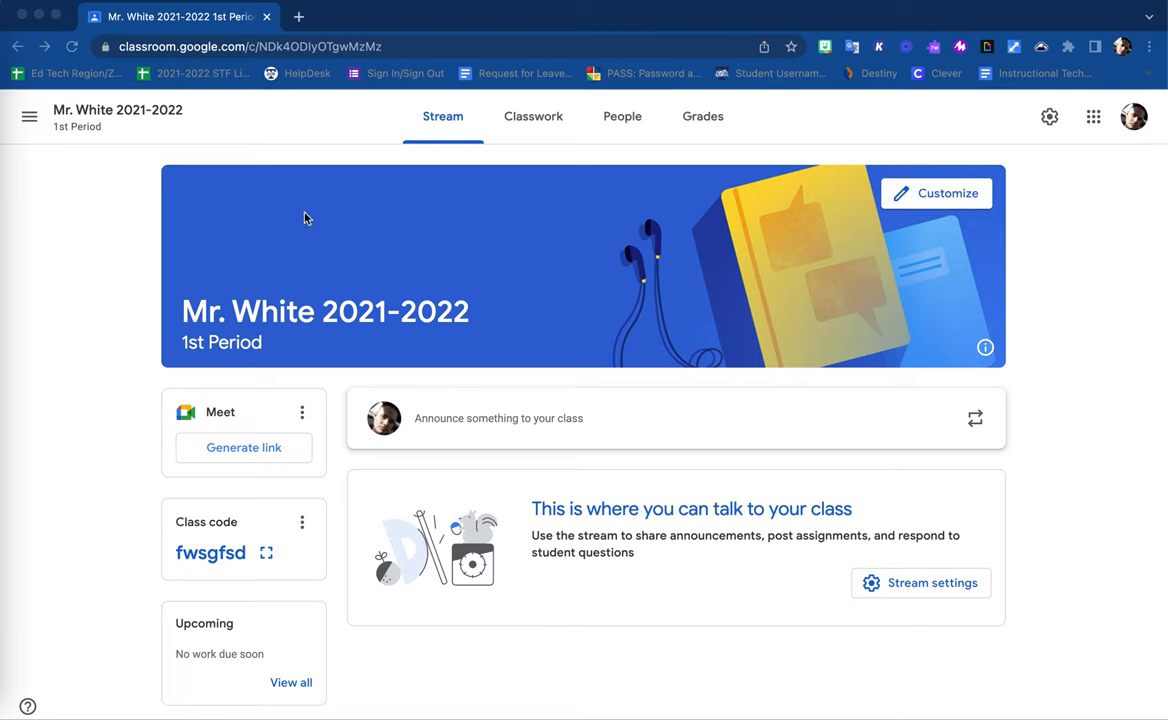
mouse_move(298, 134)
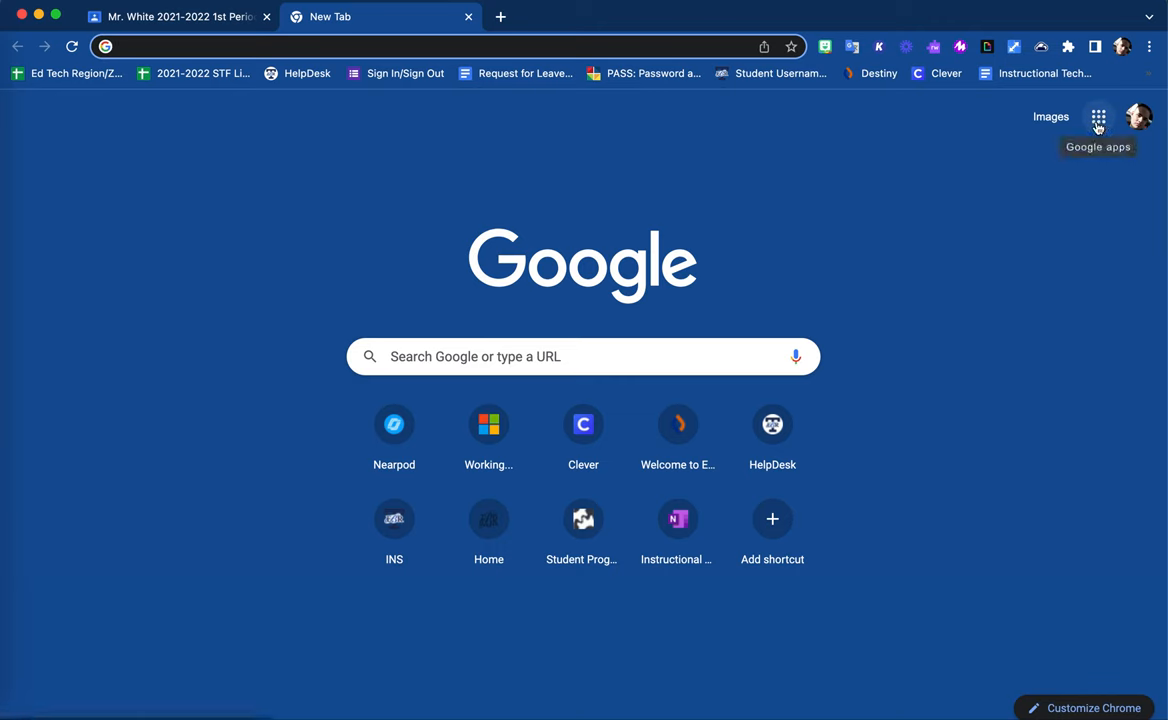
Launch Google Classroom from the Google apps grid in the new tab.
click(1098, 116)
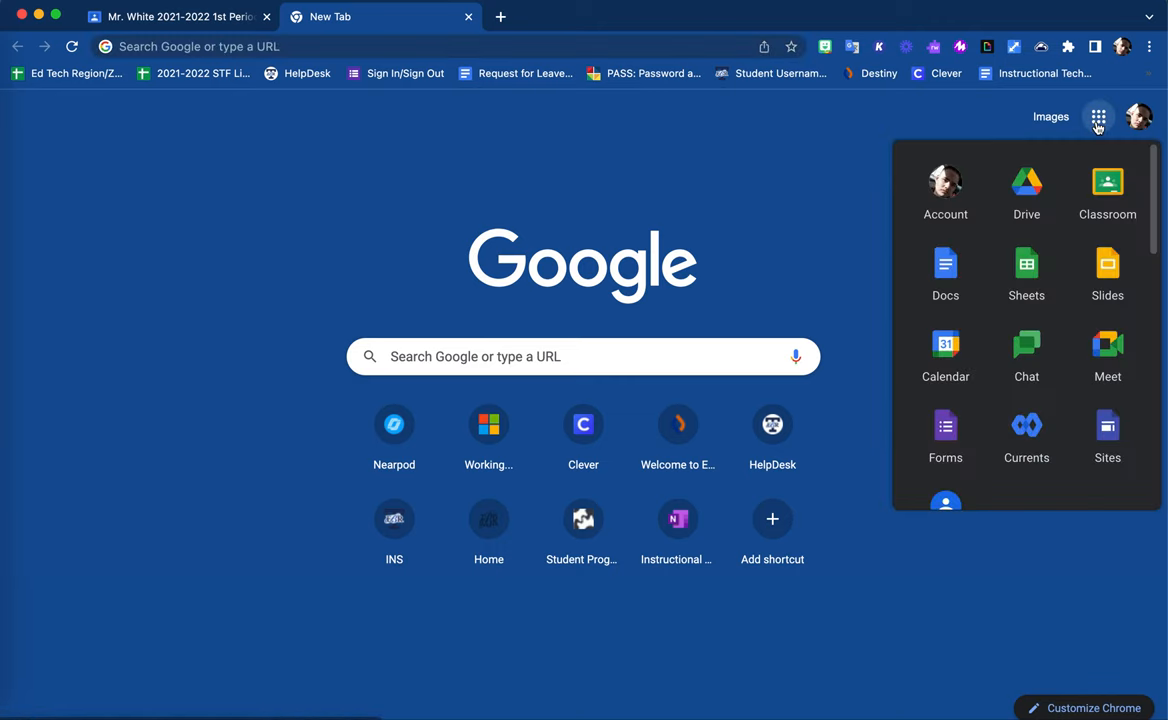
mouse_move(1108, 190)
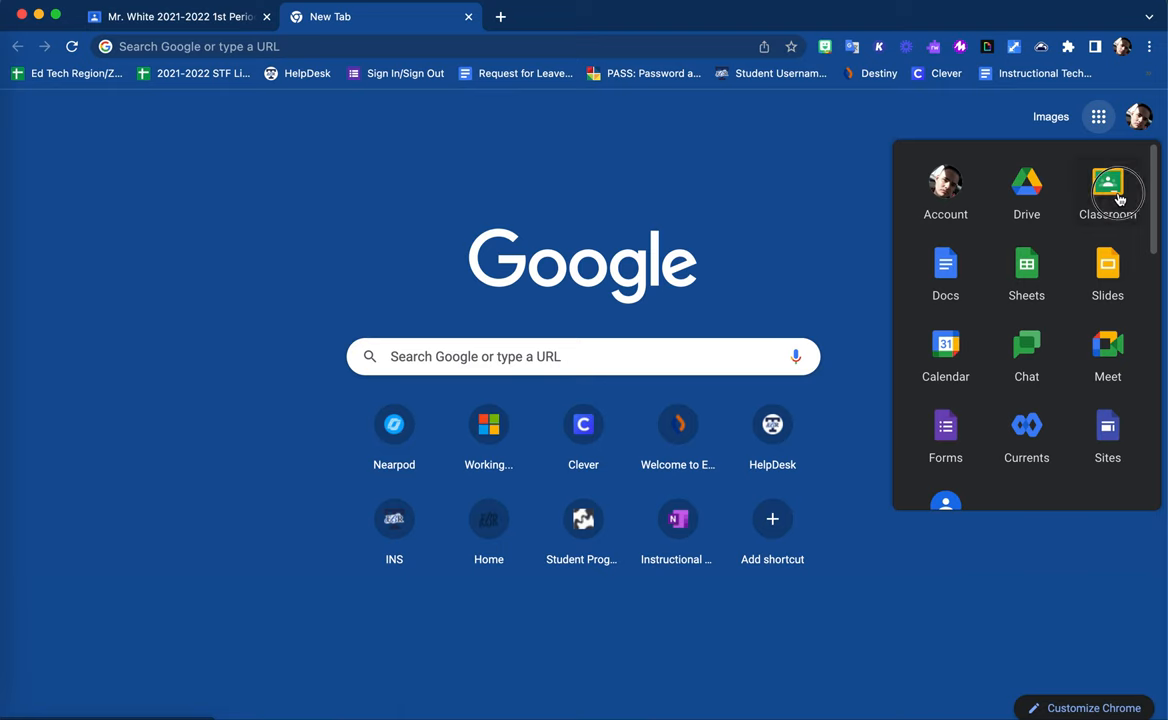
click(1108, 190)
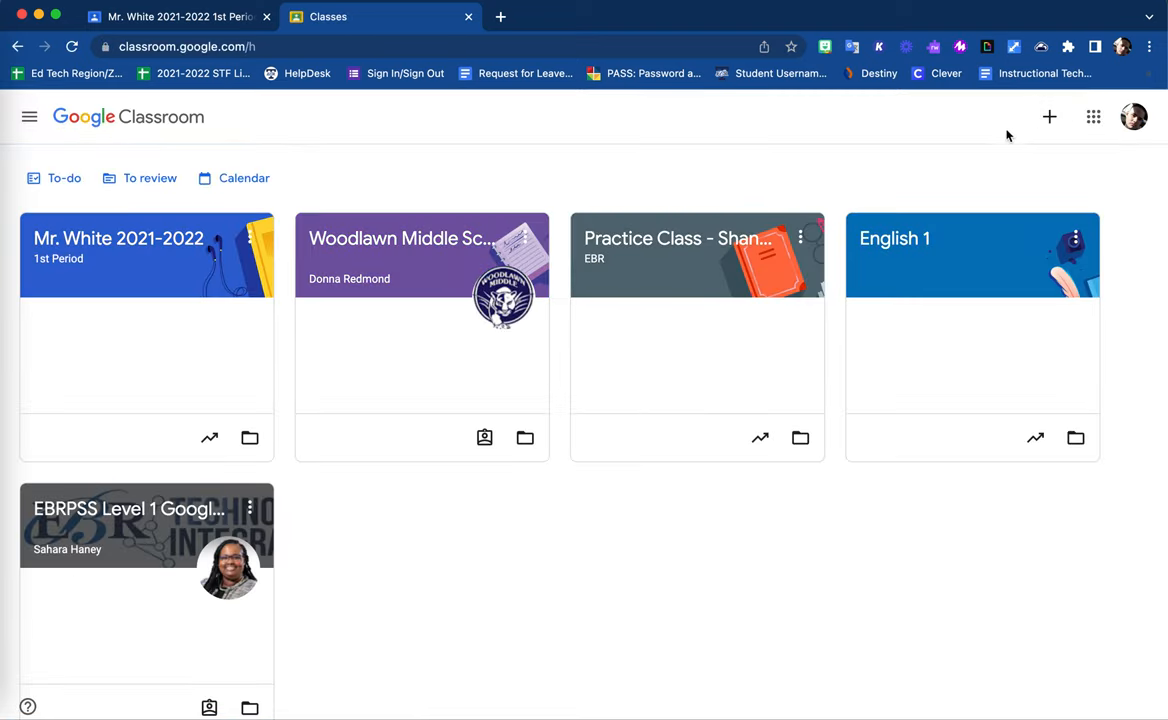
mouse_move(1048, 116)
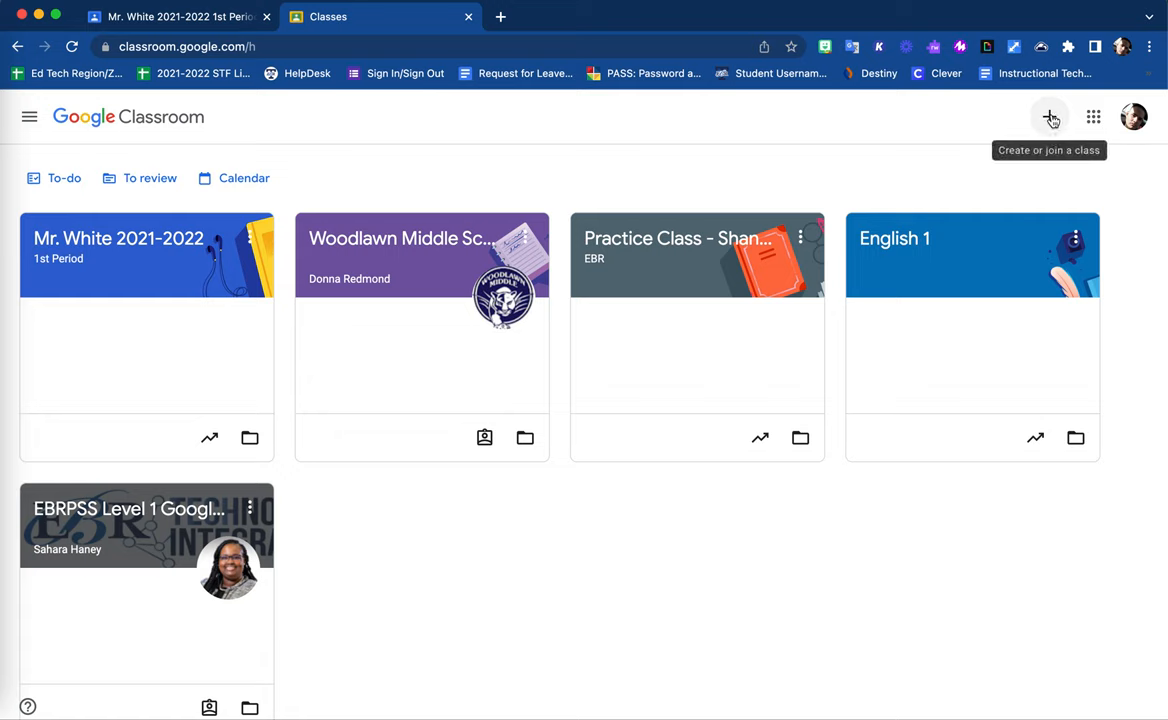
Choose Join class from the + menu on the Classes home page.
click(1048, 116)
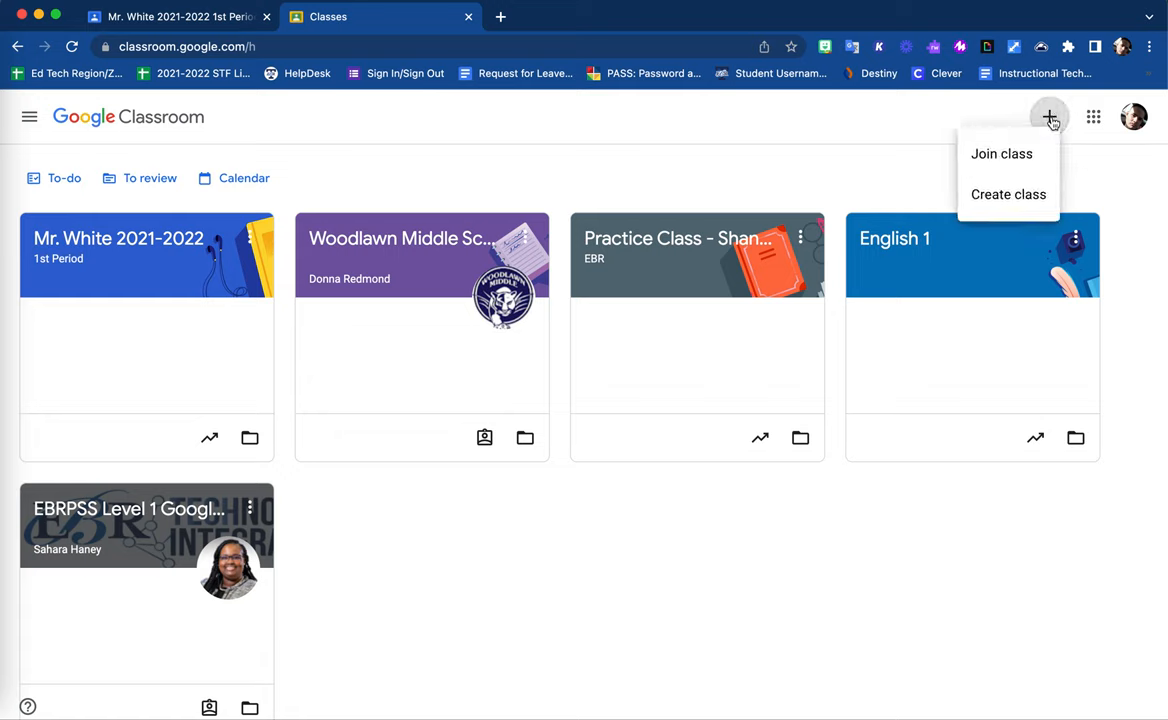
mouse_move(1000, 152)
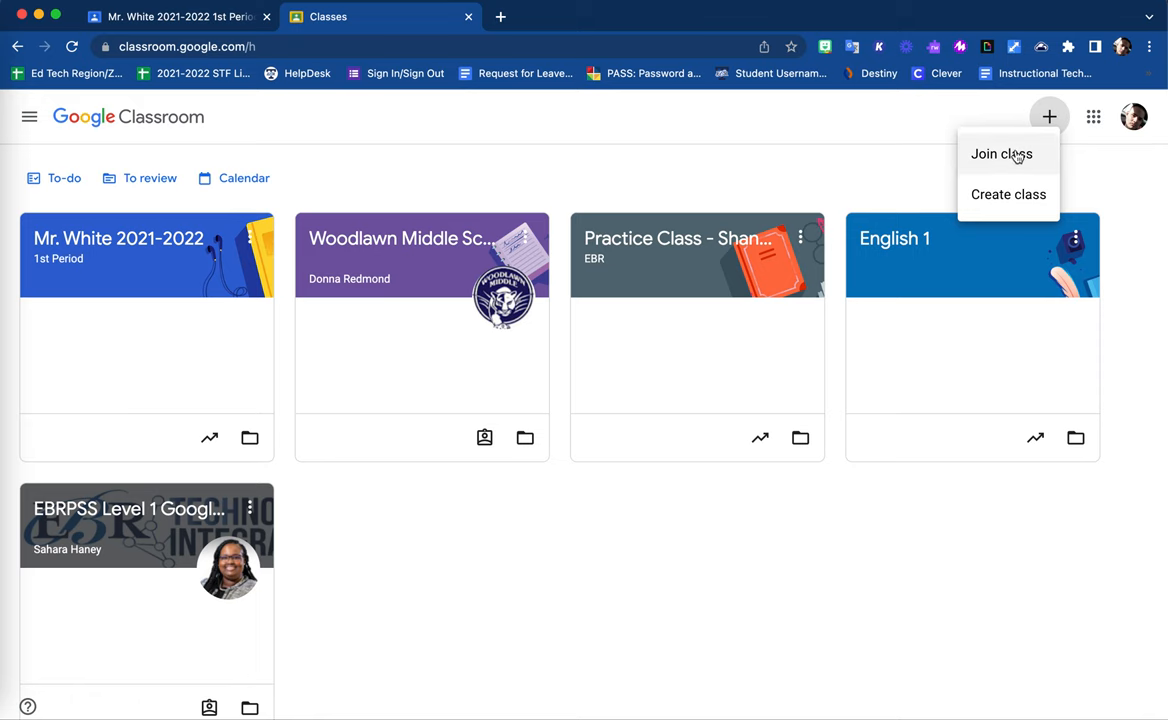
click(1000, 152)
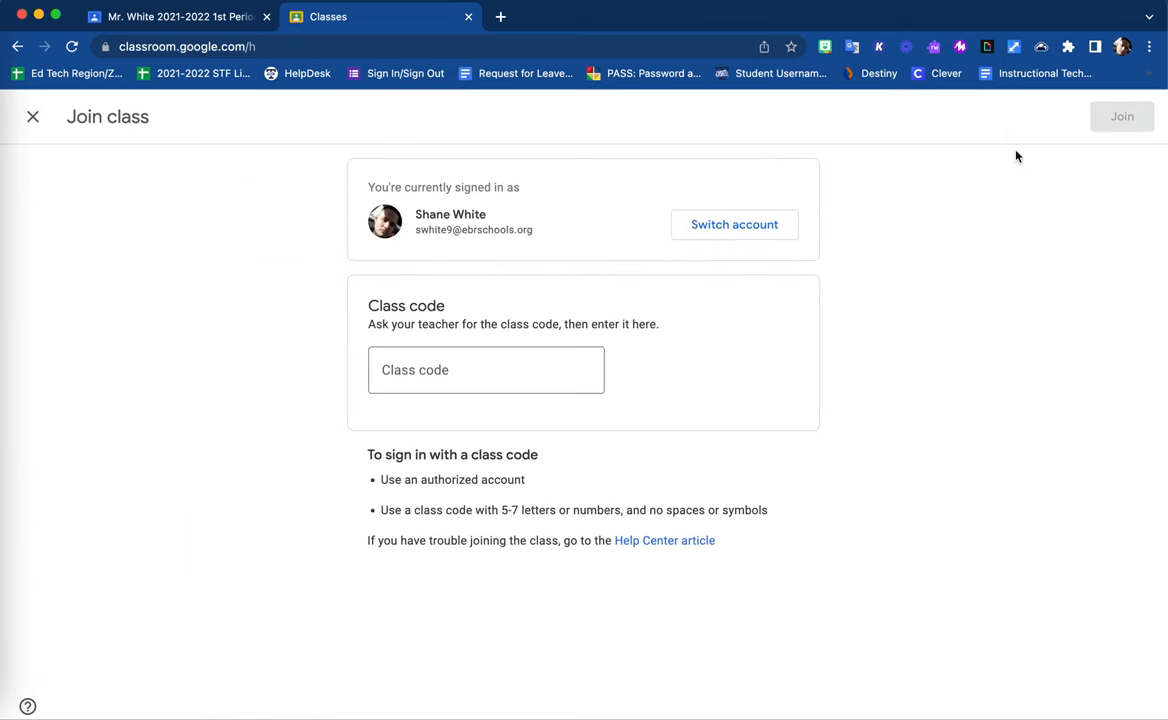
Activate the empty Class code field so it is ready for the student's code.
click(484, 368)
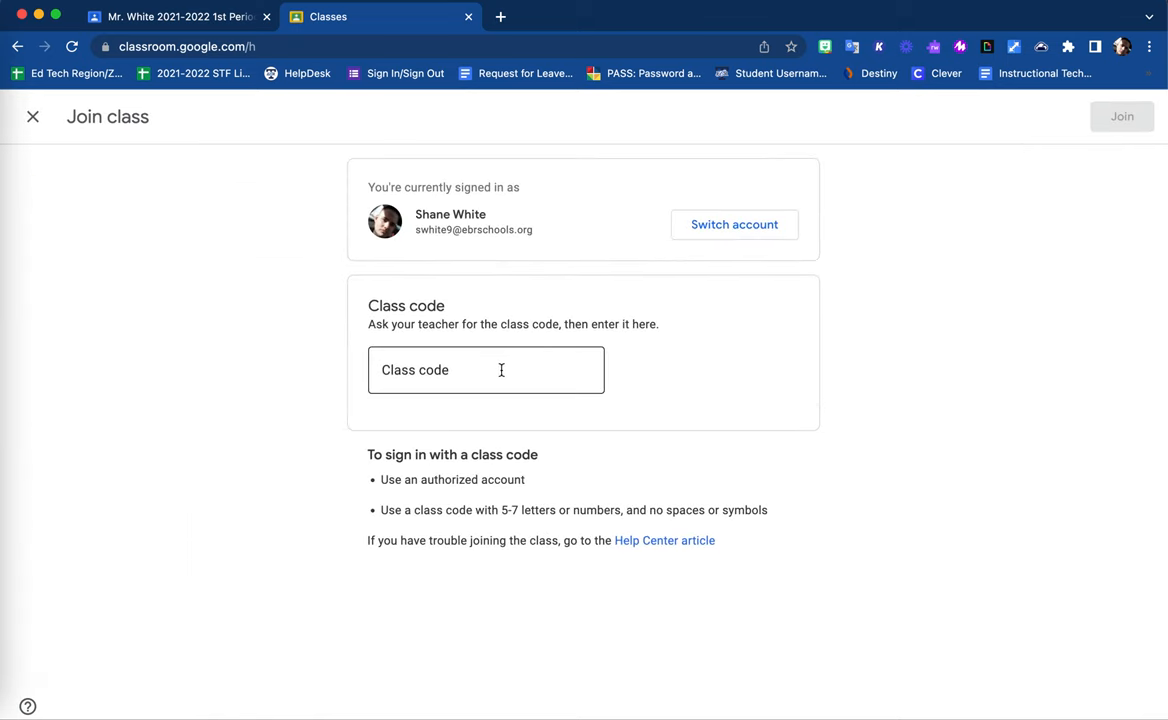
click(484, 368)
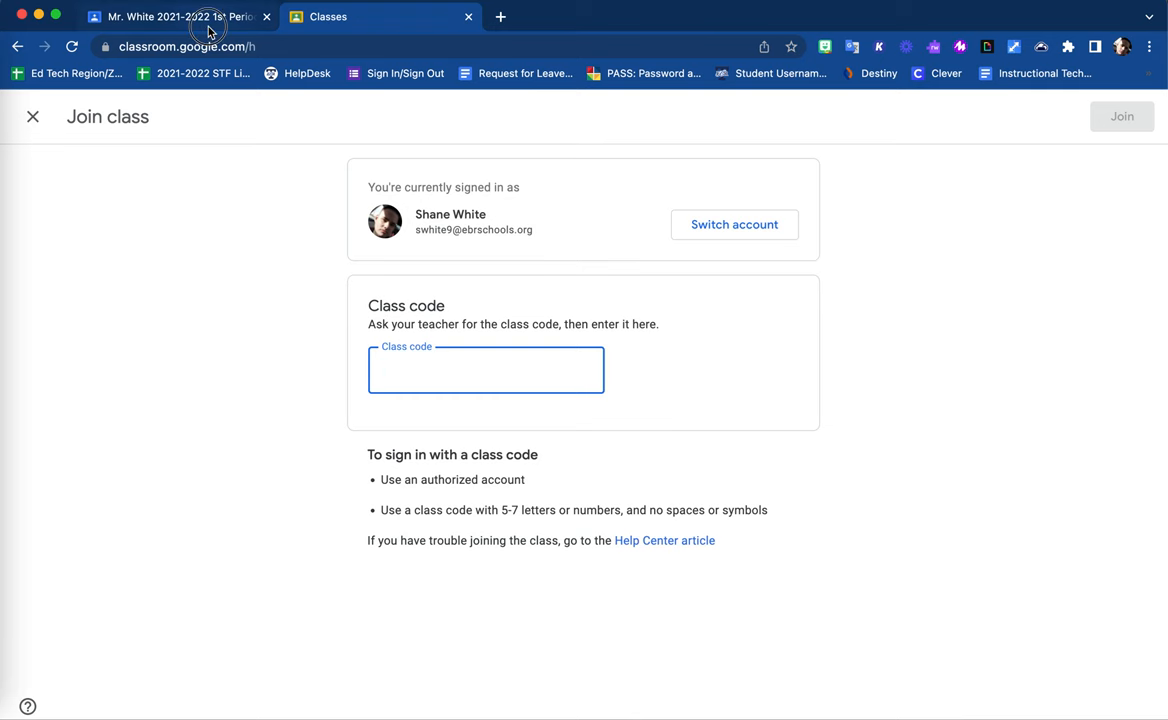
click(170, 16)
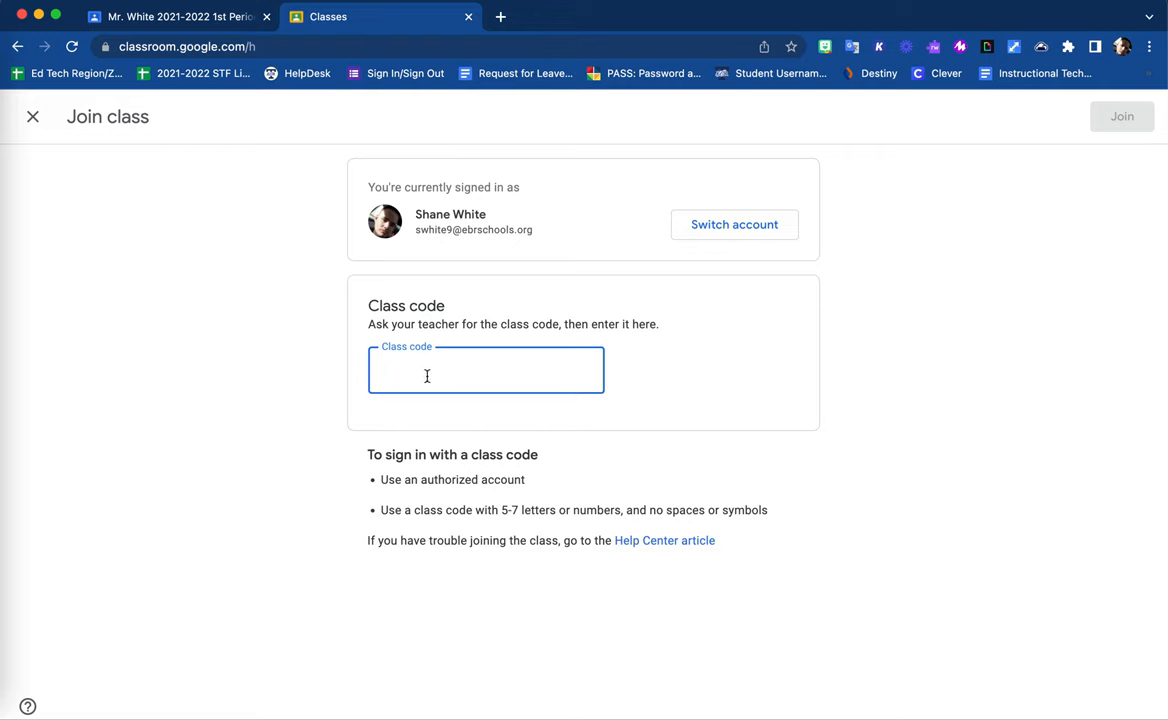
mouse_move(636, 418)
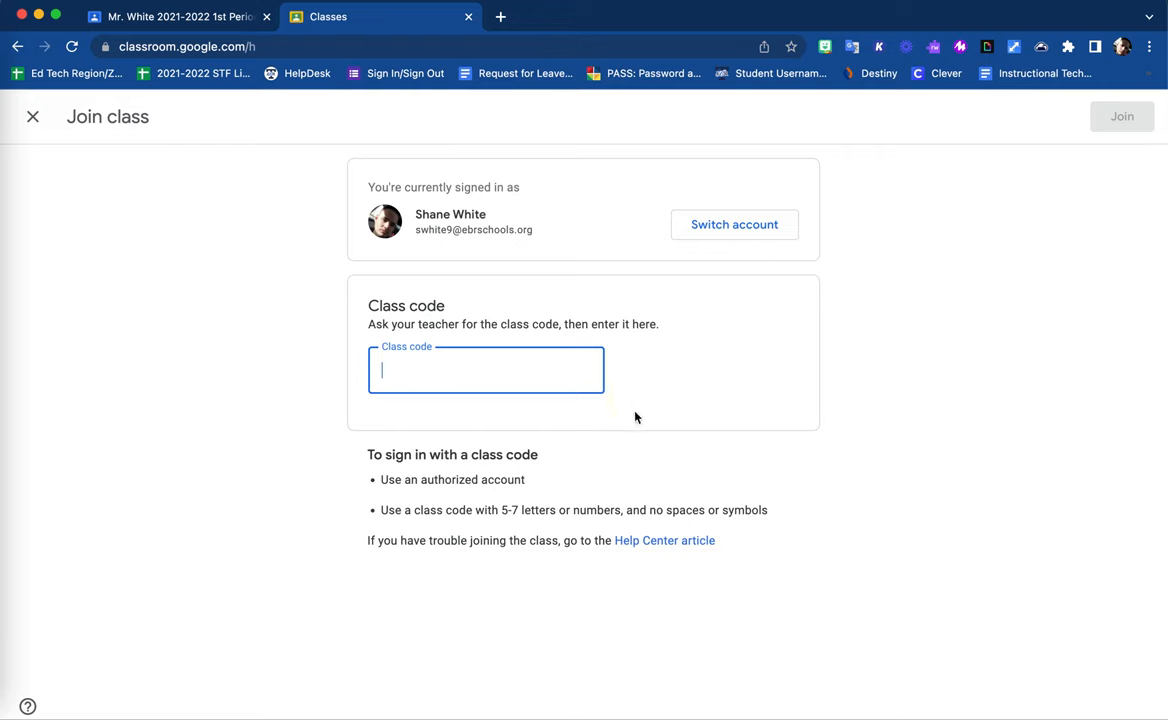